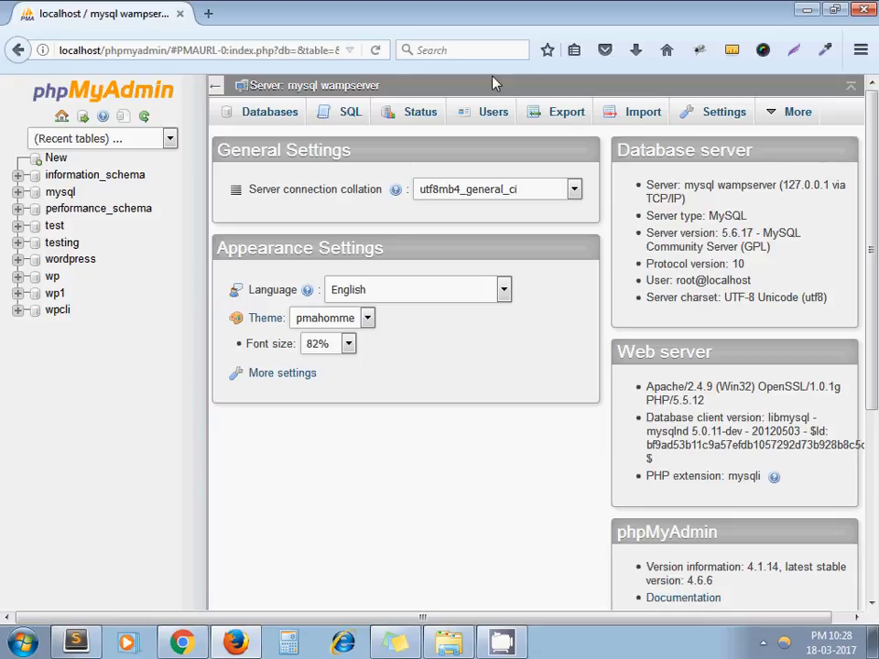
Open the Users tab to list MySQL accounts with their hosts and global privileges
click(493, 111)
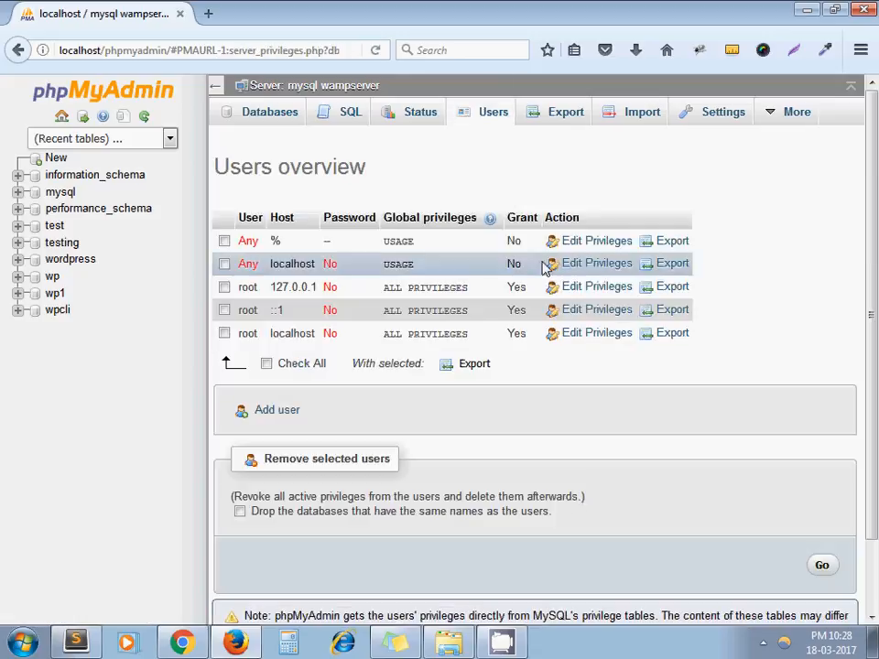
mouse_move(444, 485)
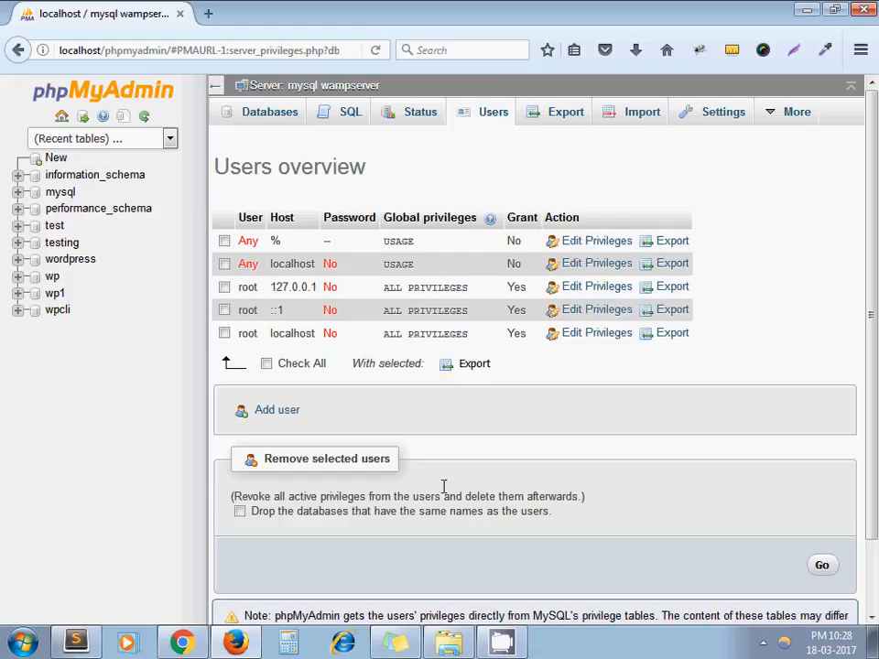
mouse_move(554, 398)
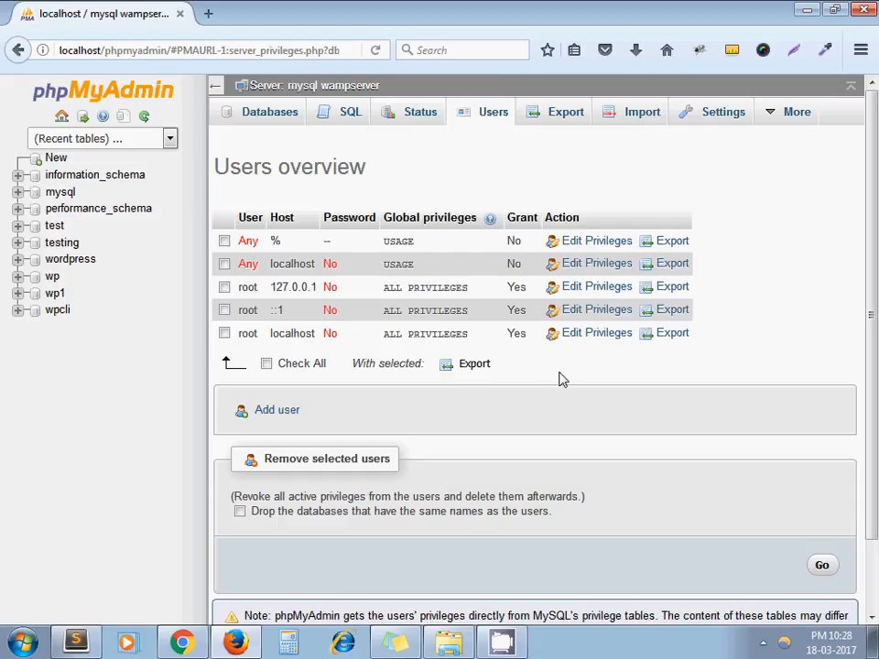
mouse_move(485, 287)
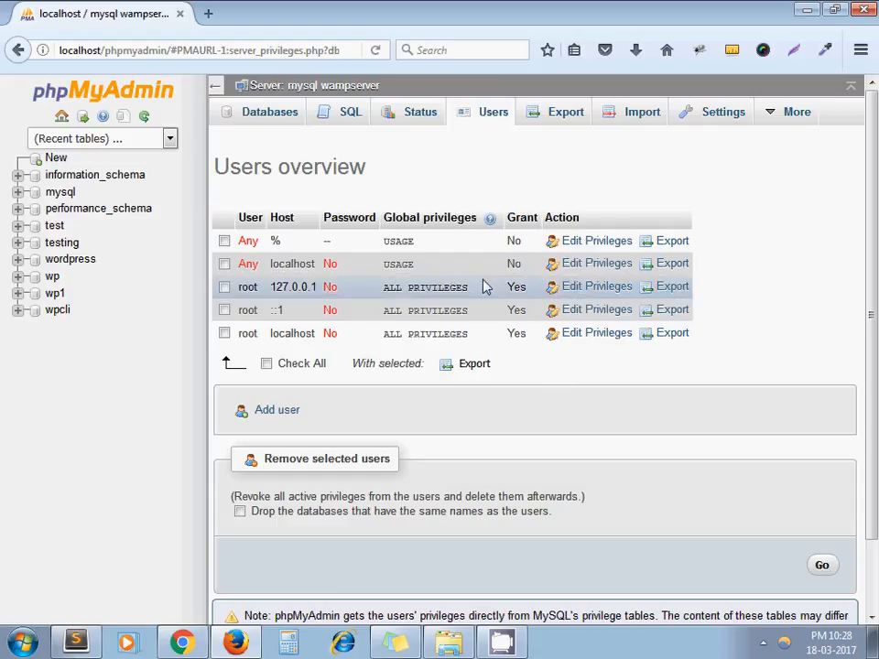
mouse_move(597, 332)
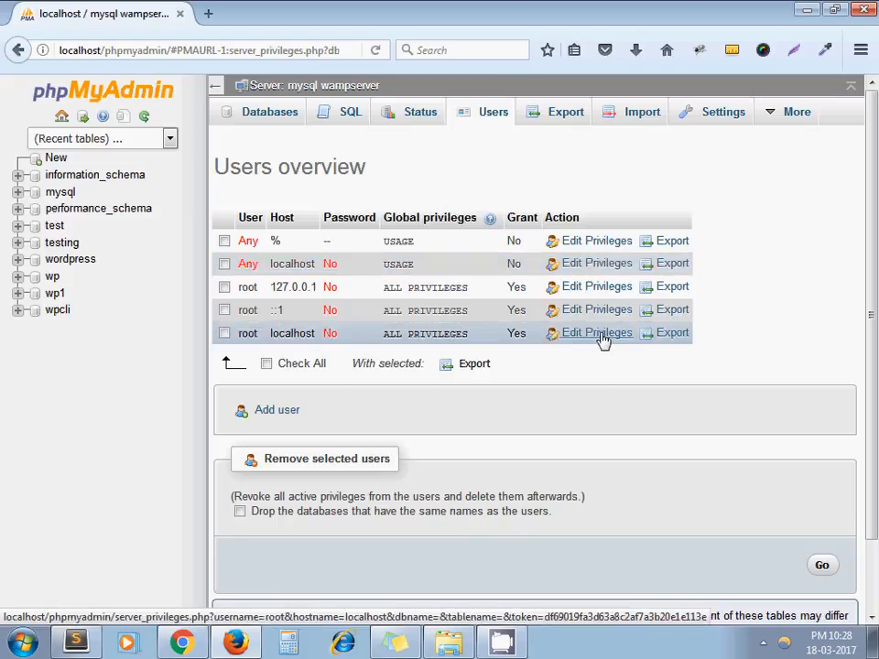
Edit root@localhost privileges and set a new password in the Change password section
click(596, 333)
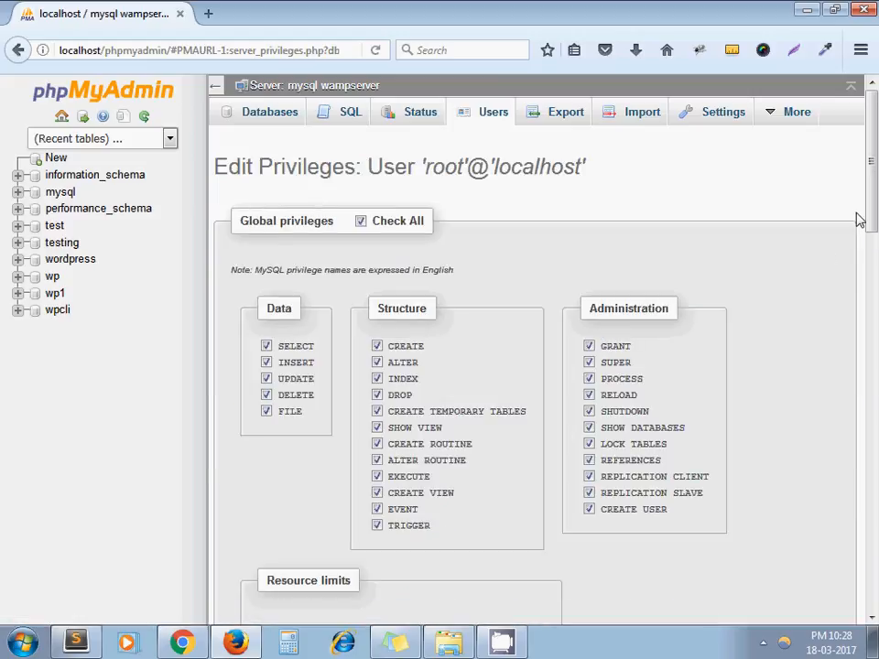
scroll(down, 3)
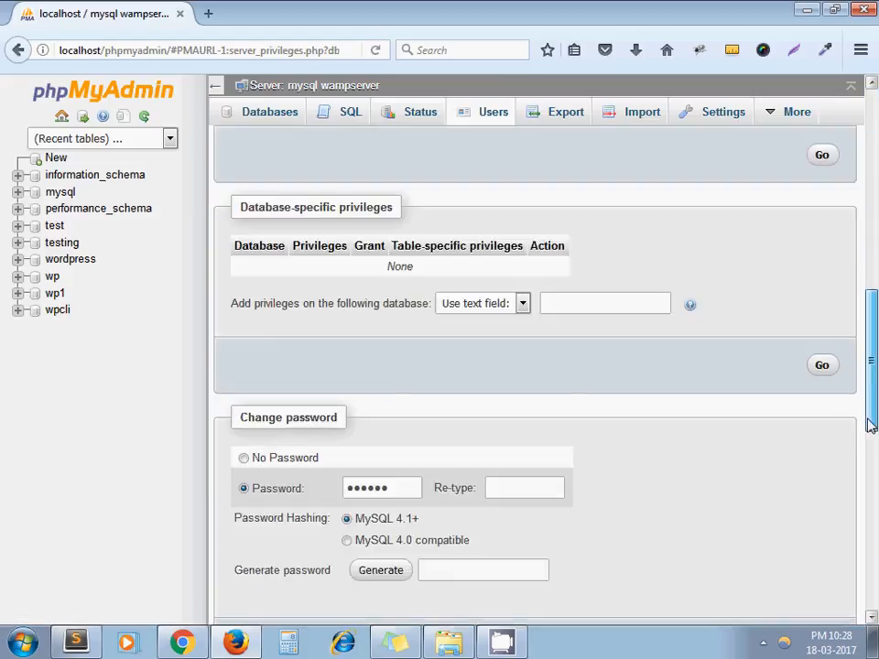
scroll(down, 3)
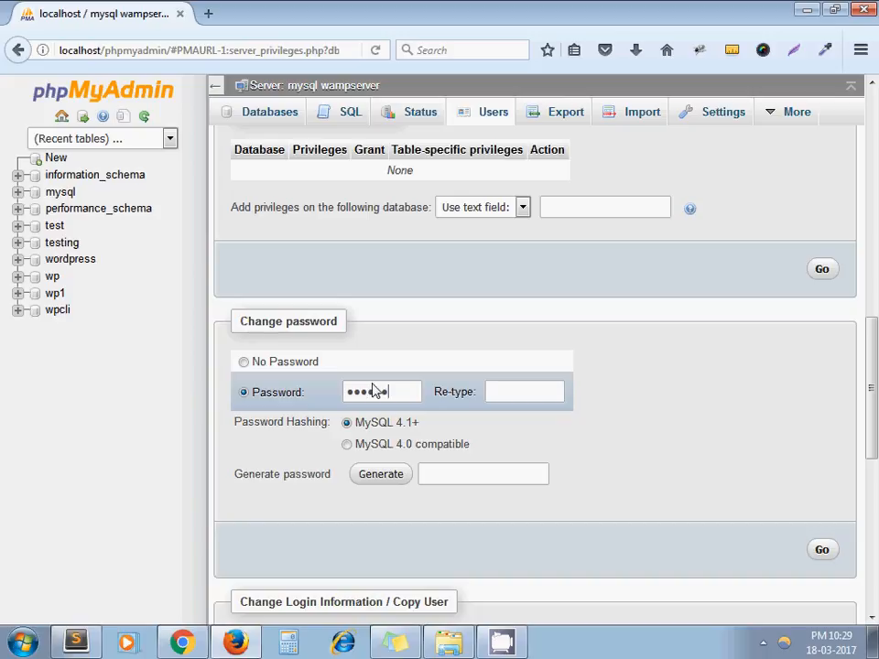
text(••)
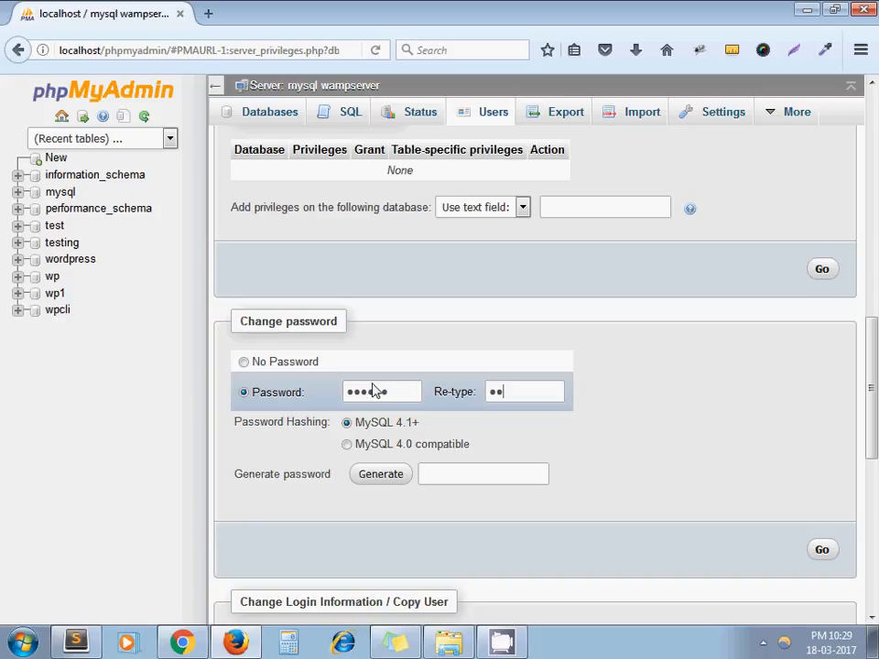
text(••••••)
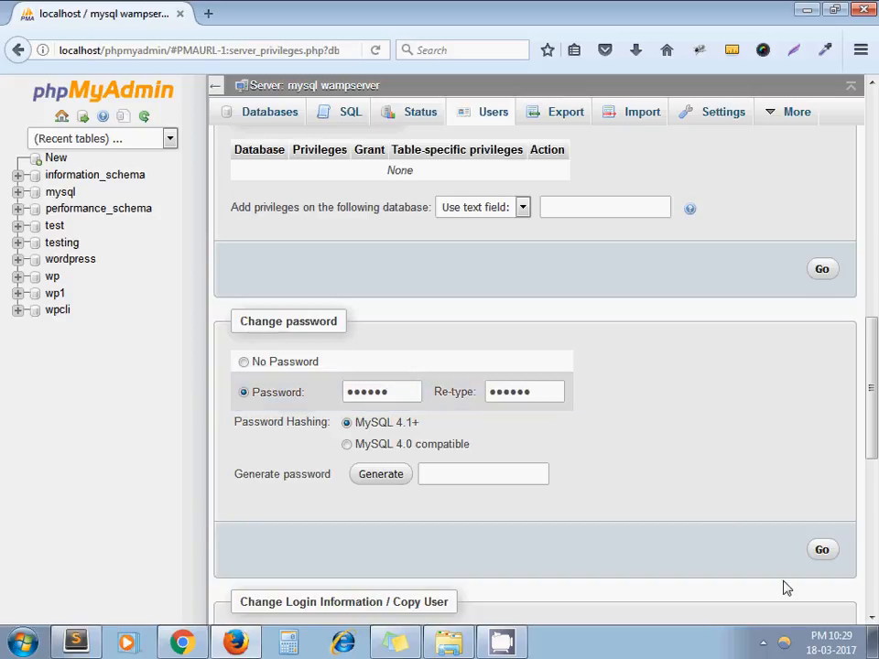
click(823, 550)
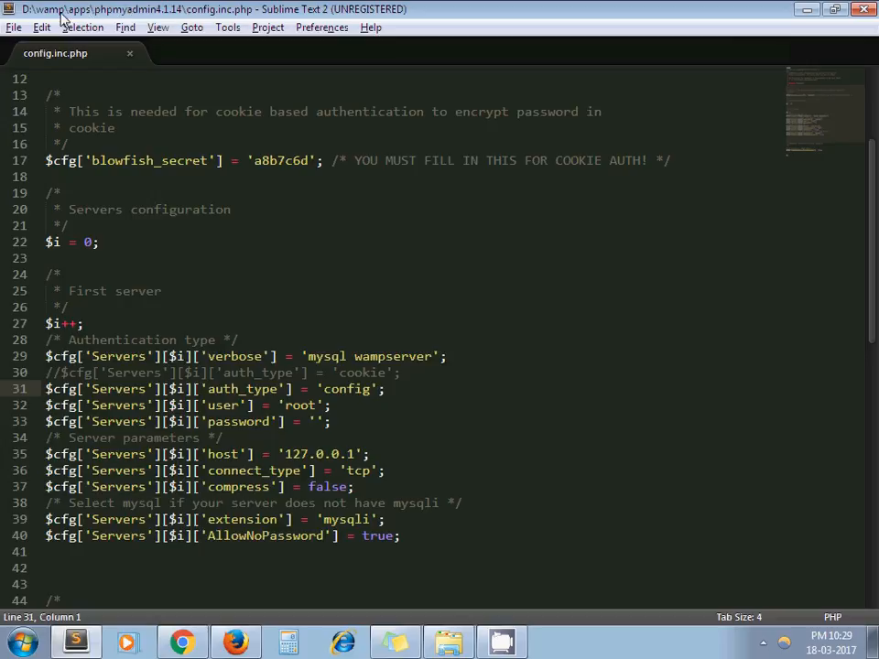
mouse_move(89, 18)
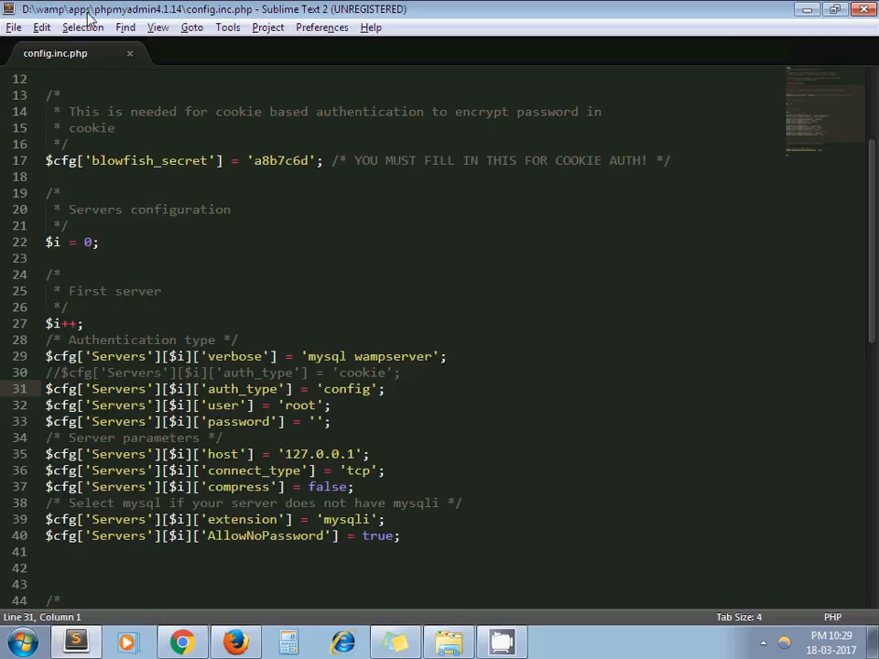
mouse_move(174, 18)
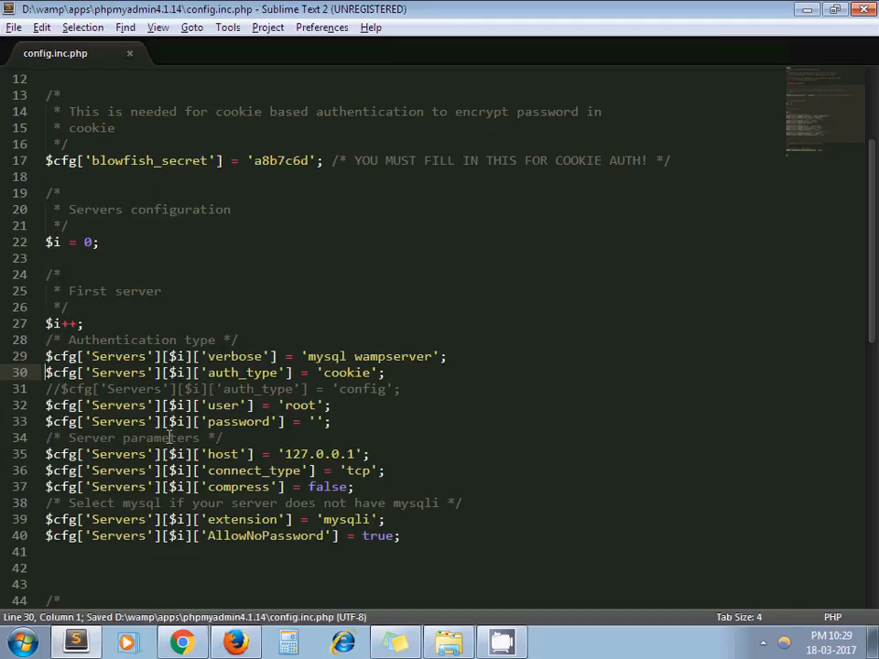
Switch from Sublime Text to the Chrome web browser
click(181, 641)
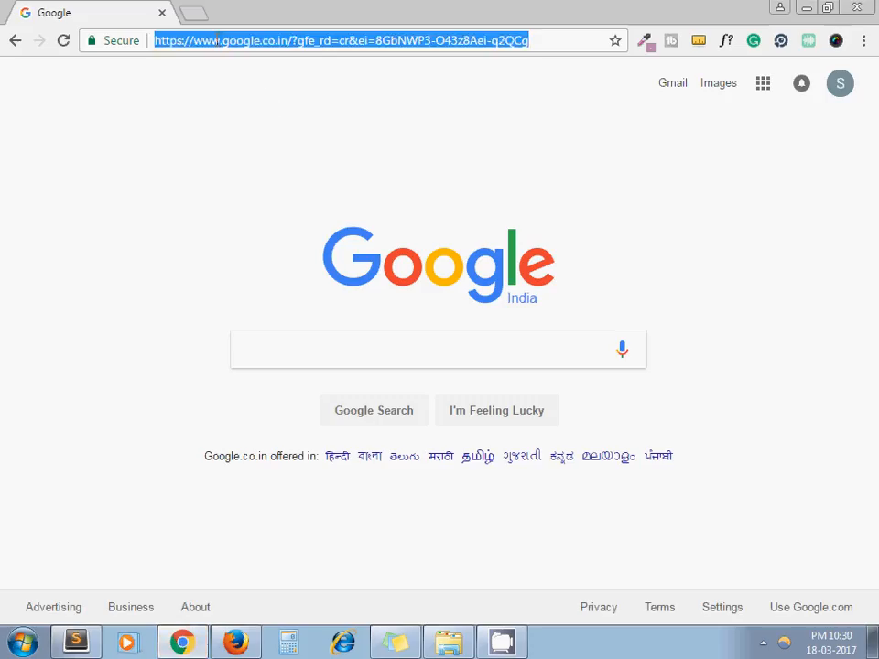
Load localhost/phpmyadmin and log in as root, retrying after the first failed attempt
text(localhost/phpmyadmin/)
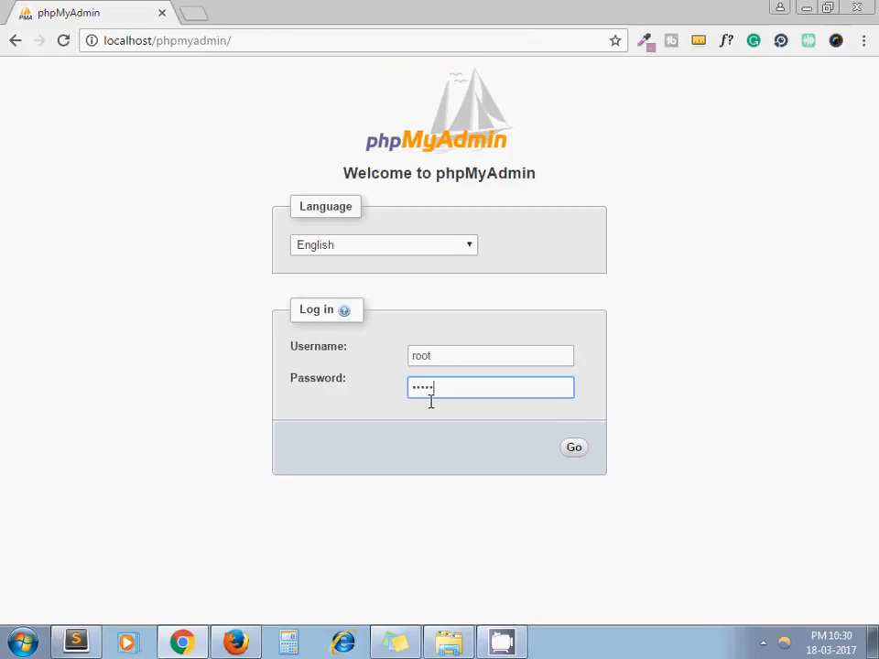
click(573, 448)
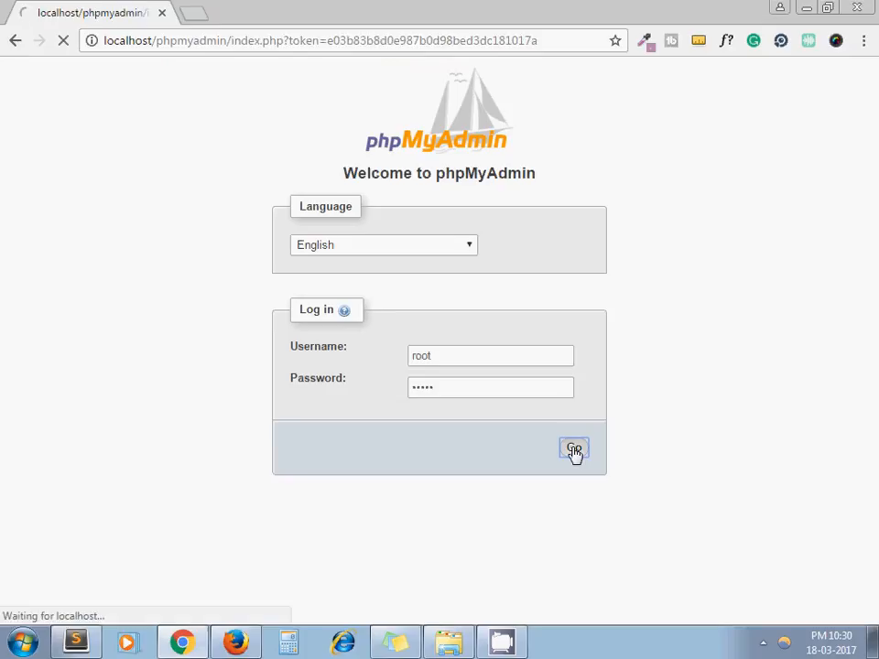
click(573, 449)
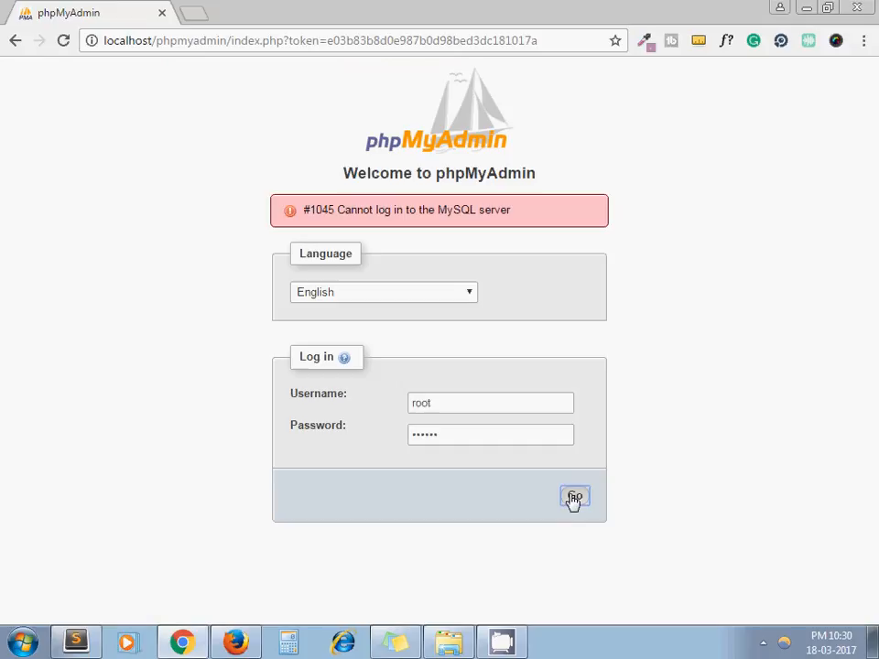
click(575, 497)
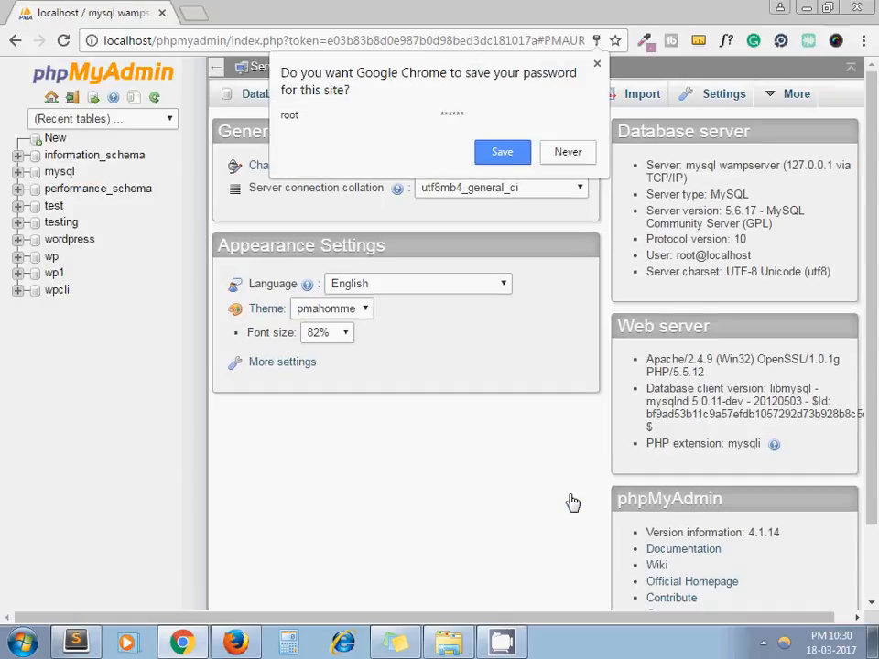